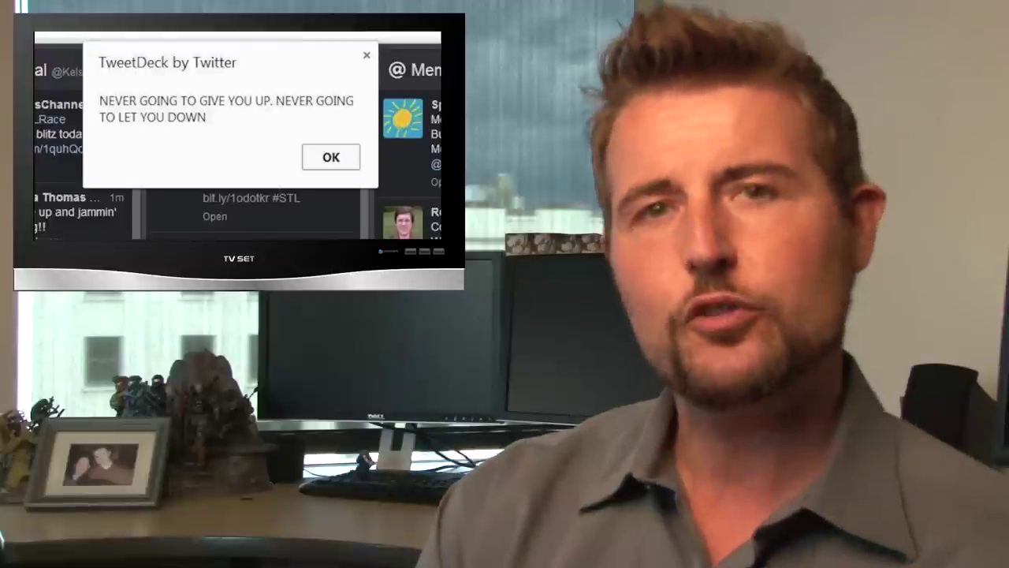
Play the news video past the TweetDeck alert screenshots until the worm tweet's script code shows in the inset.
left_click(331, 156)
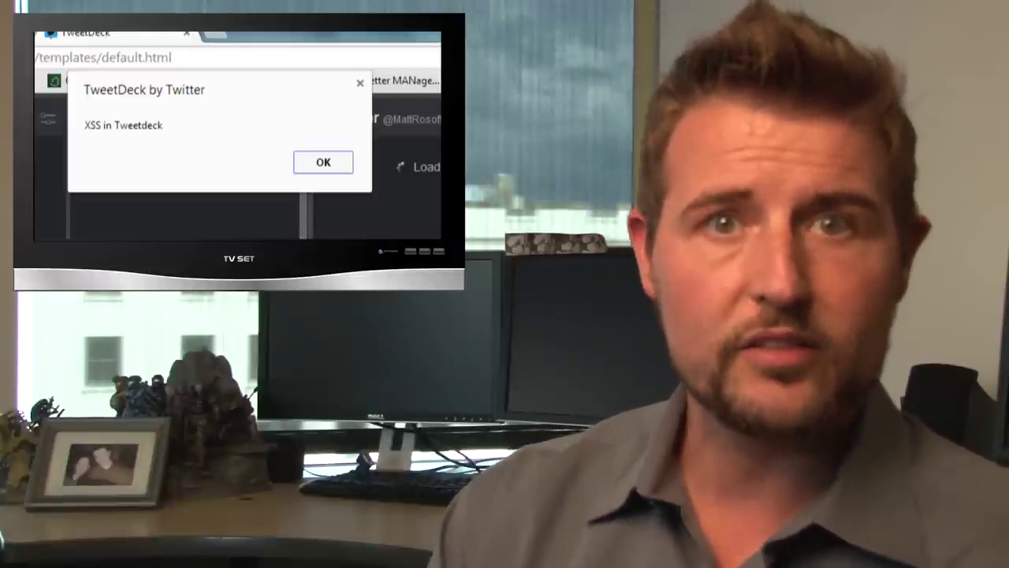
left_click(322, 161)
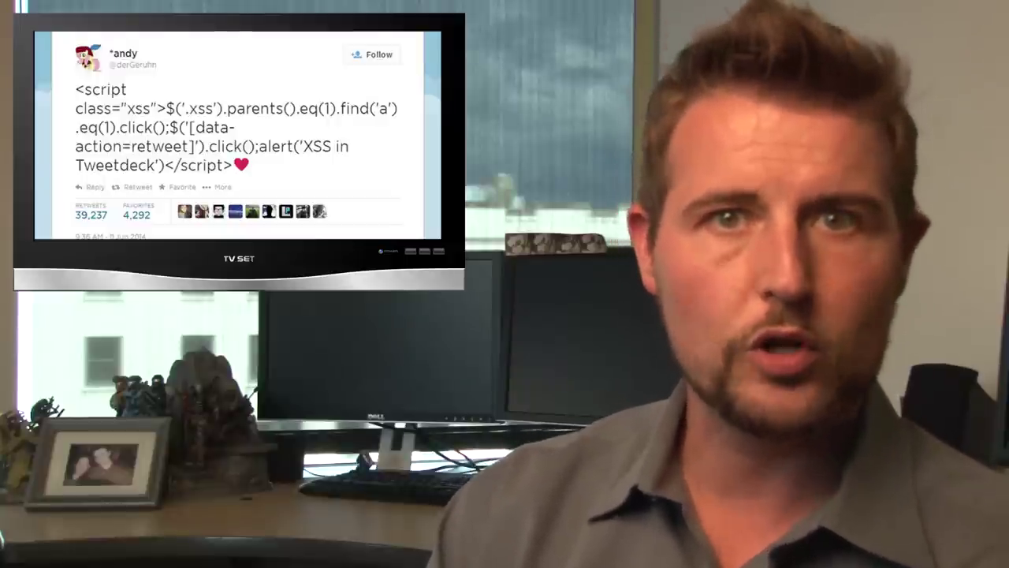